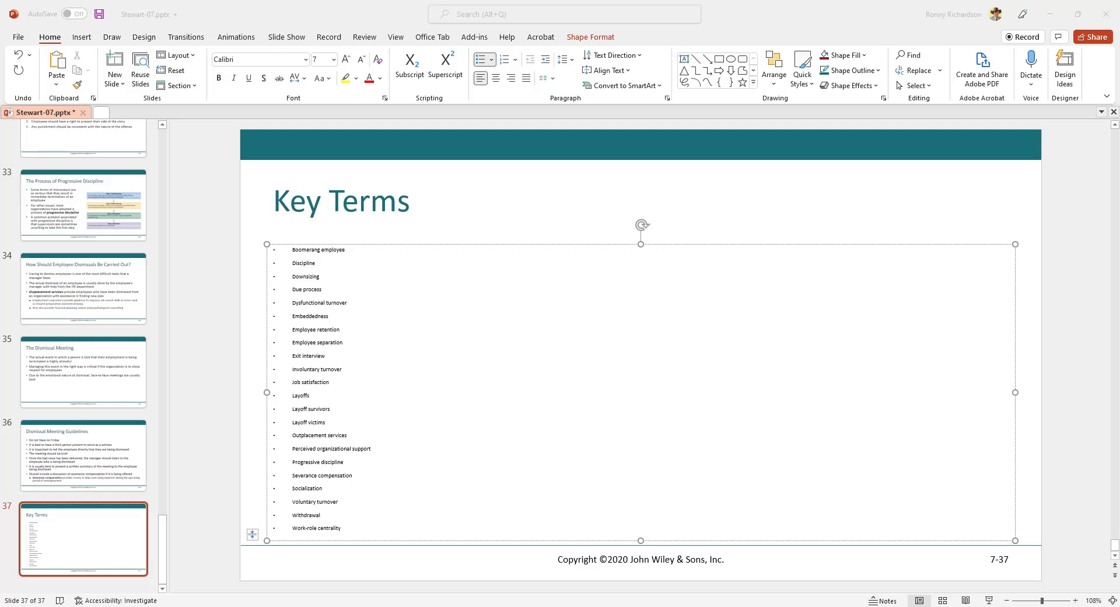
mouse_move(557, 309)
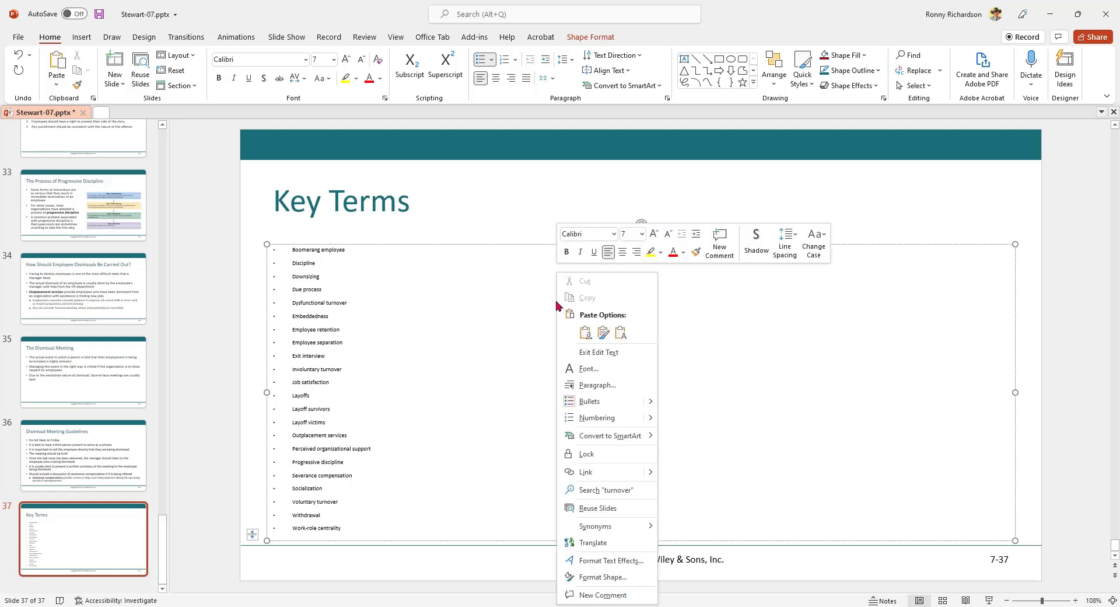
mouse_move(593, 542)
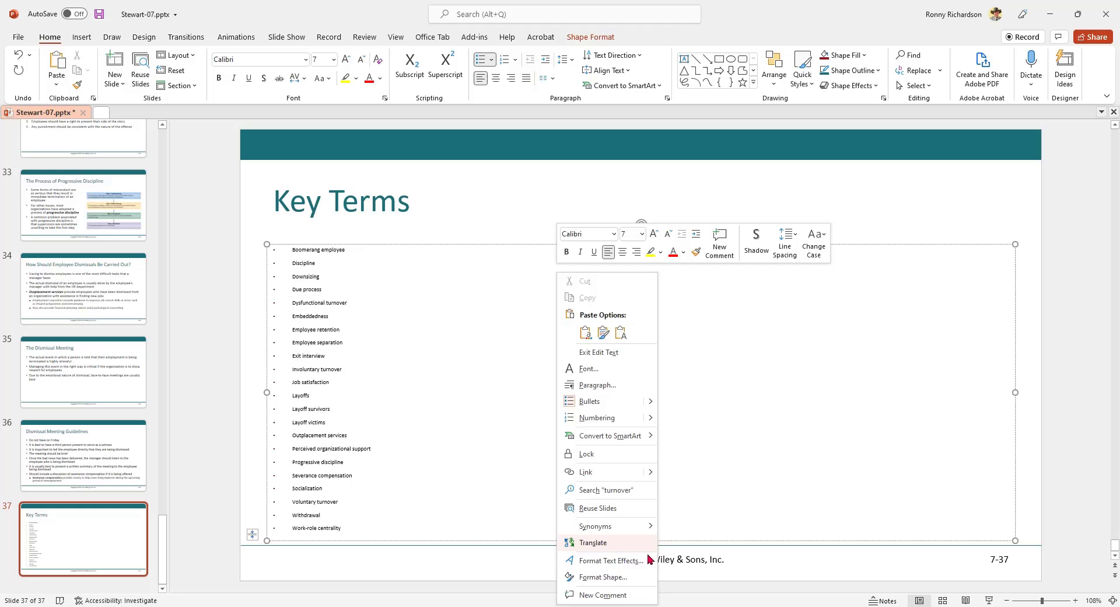
Reach the Columns setting for the Key Terms text box via Format Shape > Text Box and set Number to 3.
click(604, 576)
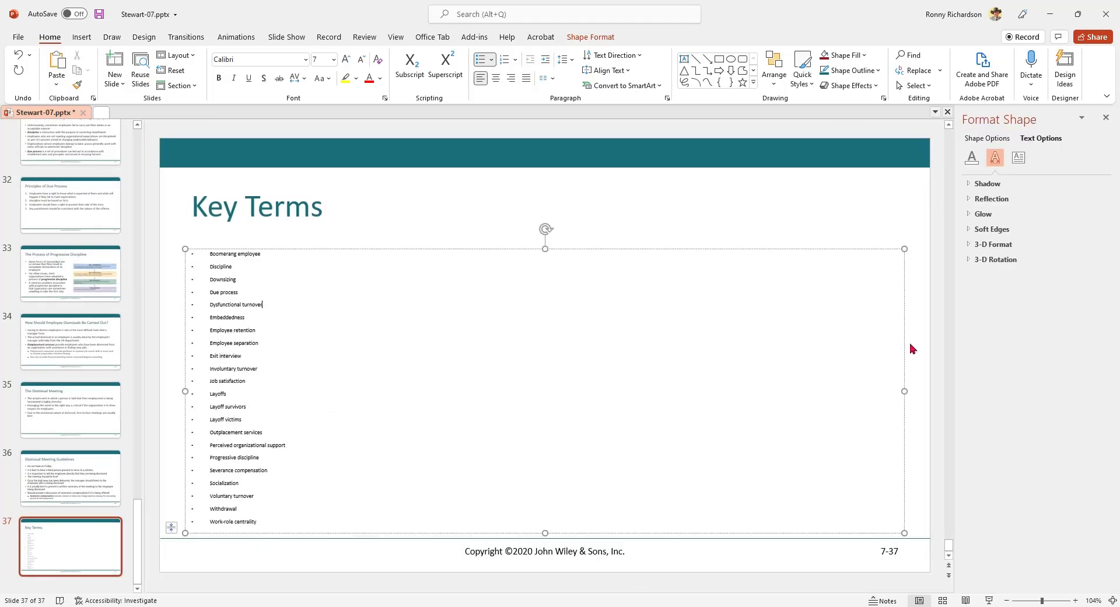
click(1017, 158)
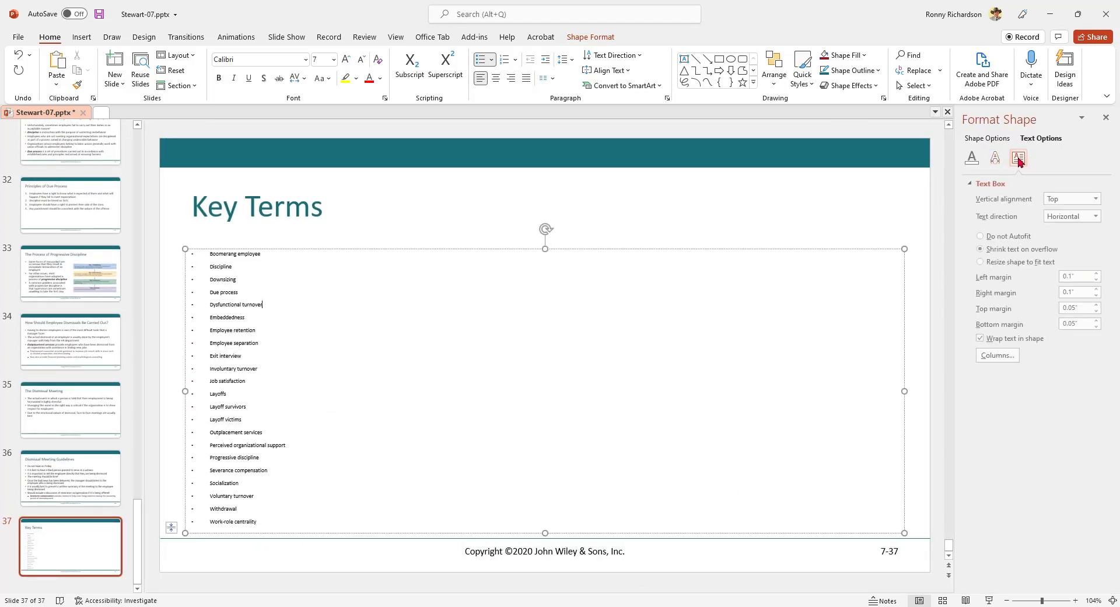
click(996, 355)
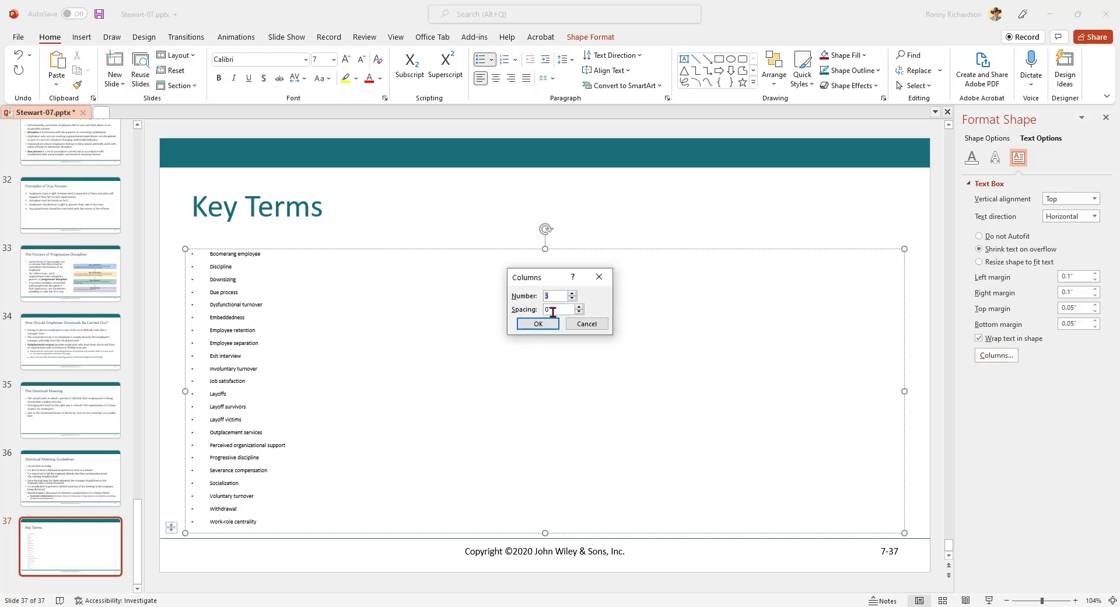
Confirm the three-column layout so the Key Terms list reflows into three columns with enlarged text.
click(537, 324)
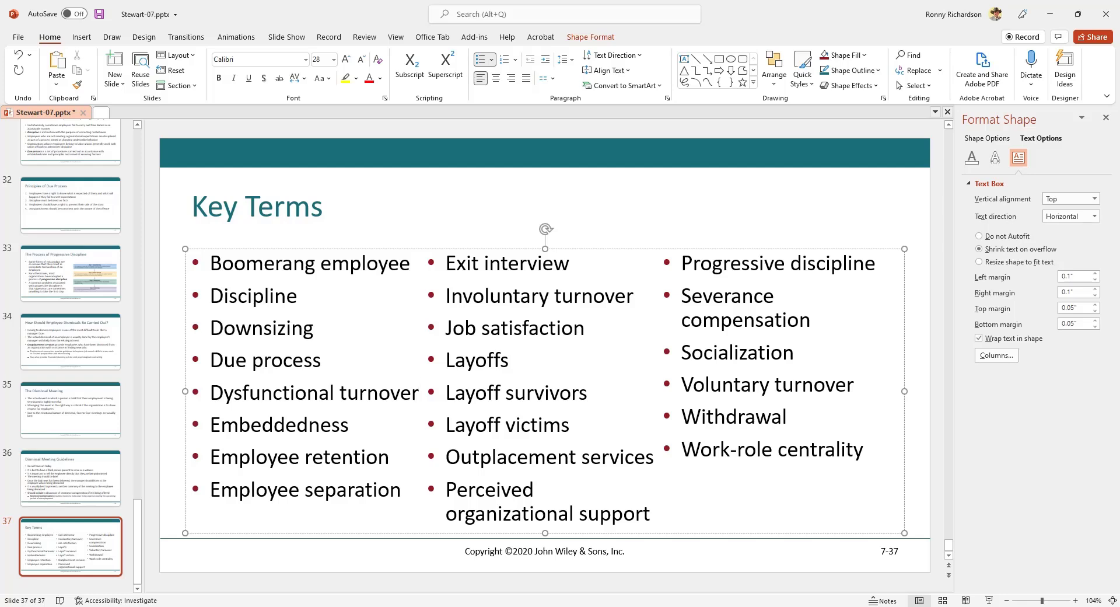
click(419, 392)
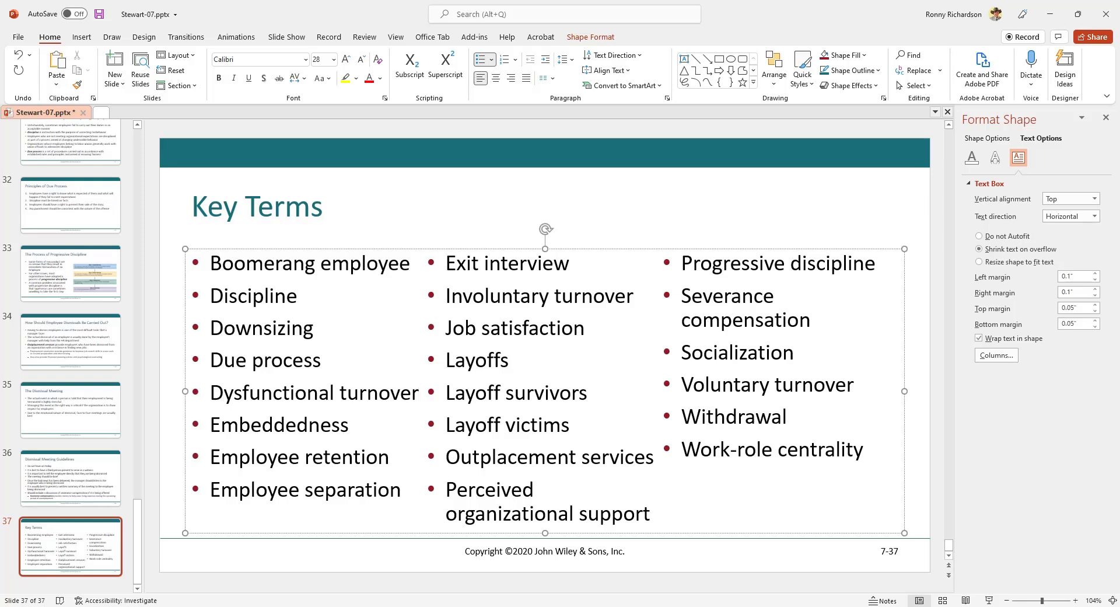
click(419, 392)
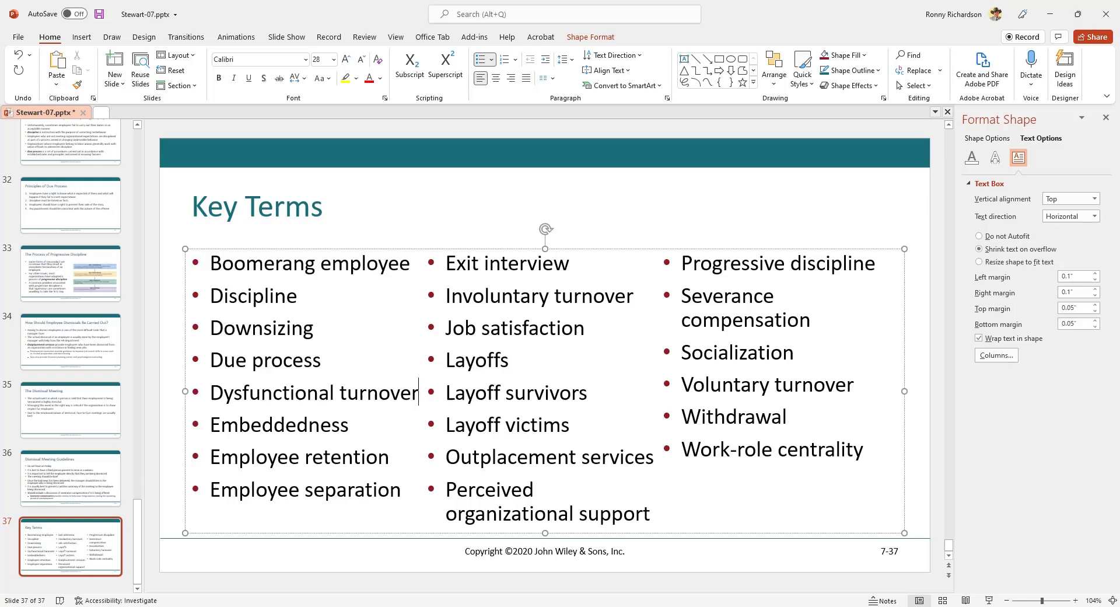